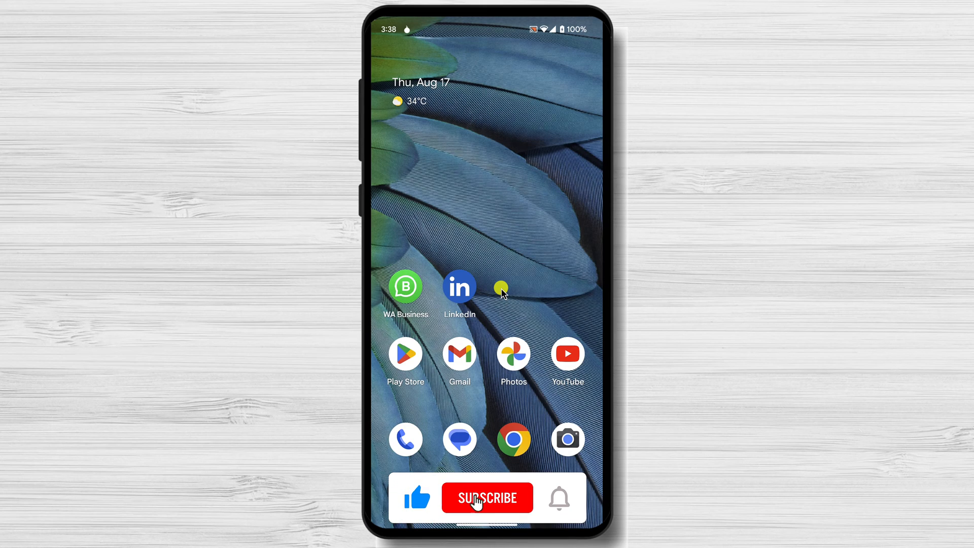
Launch the LinkedIn Android app and go to your own profile.
{"action": "left_click", "coordinate": [487, 497]}
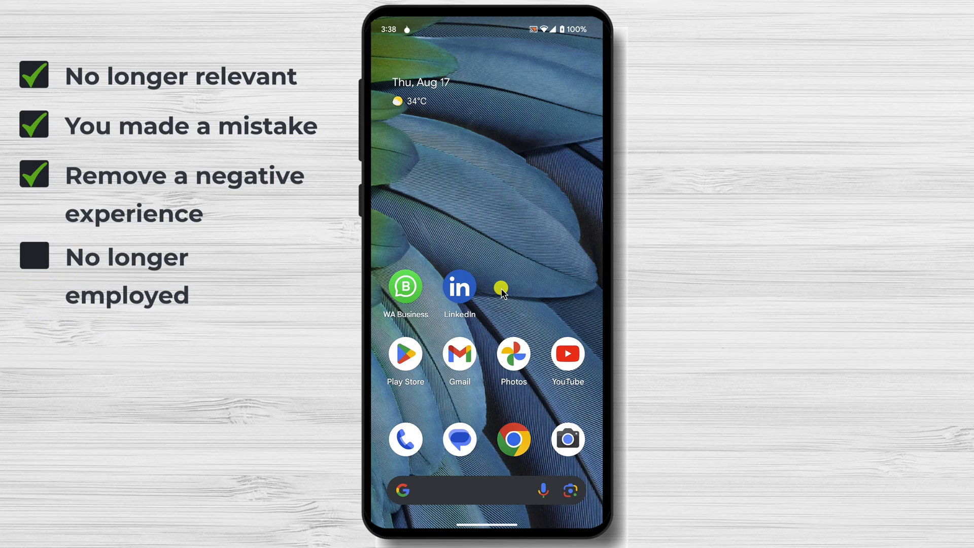
{"action": "left_click", "coordinate": [35, 257]}
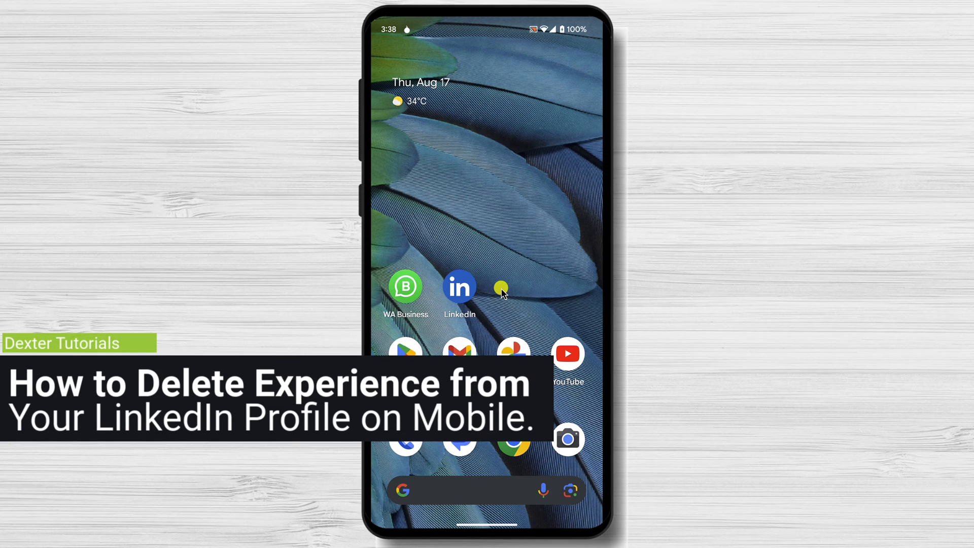
{"action": "left_click", "coordinate": [460, 287]}
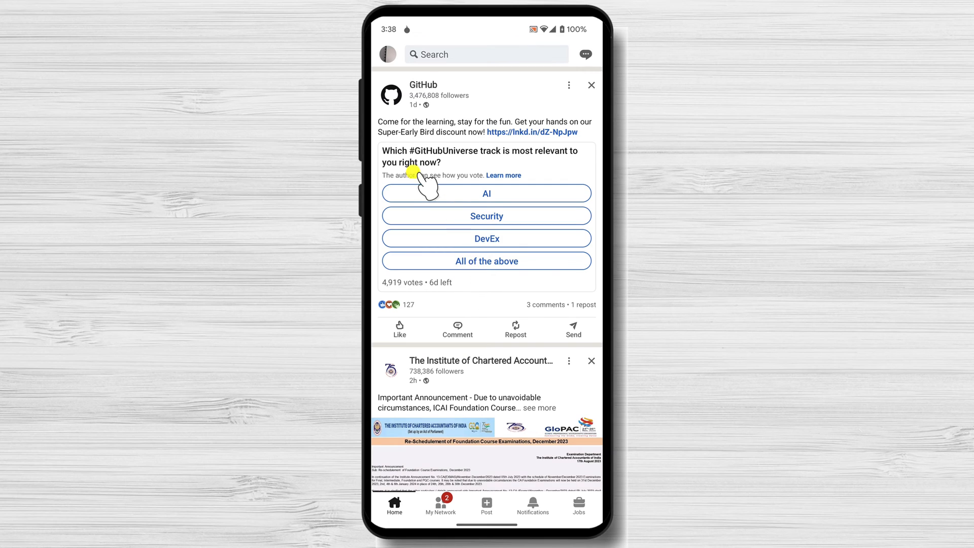
{"action": "left_click", "coordinate": [387, 54]}
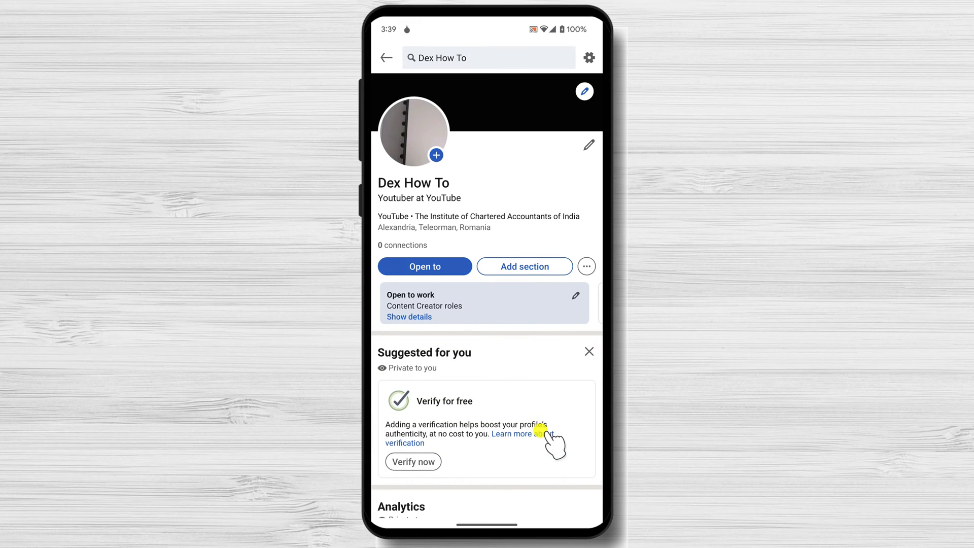
Reach the Experience section listing Youtuber, Gap year and Assistant and start editing it.
{"action": "scroll", "scroll_direction": "down", "scroll_amount": 3}
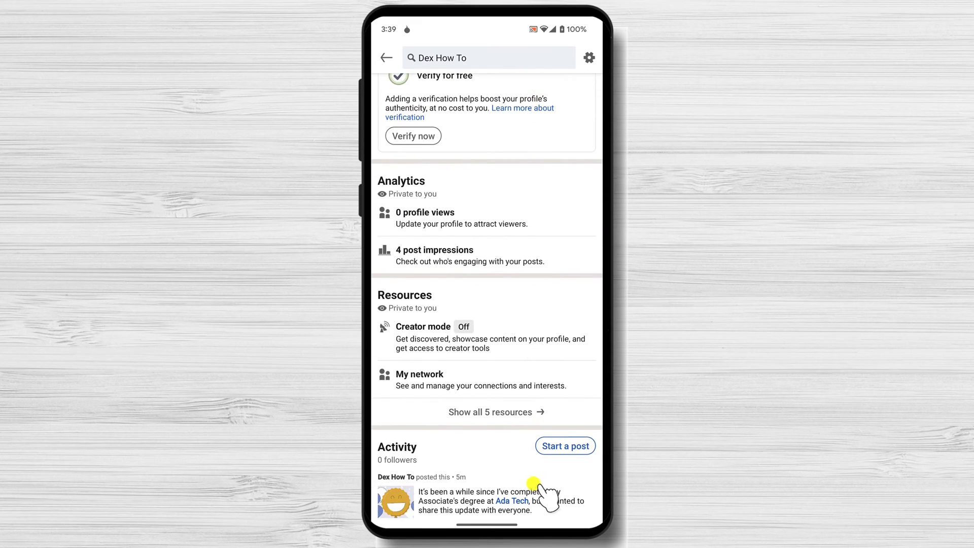
{"action": "scroll", "scroll_direction": "down", "scroll_amount": 3}
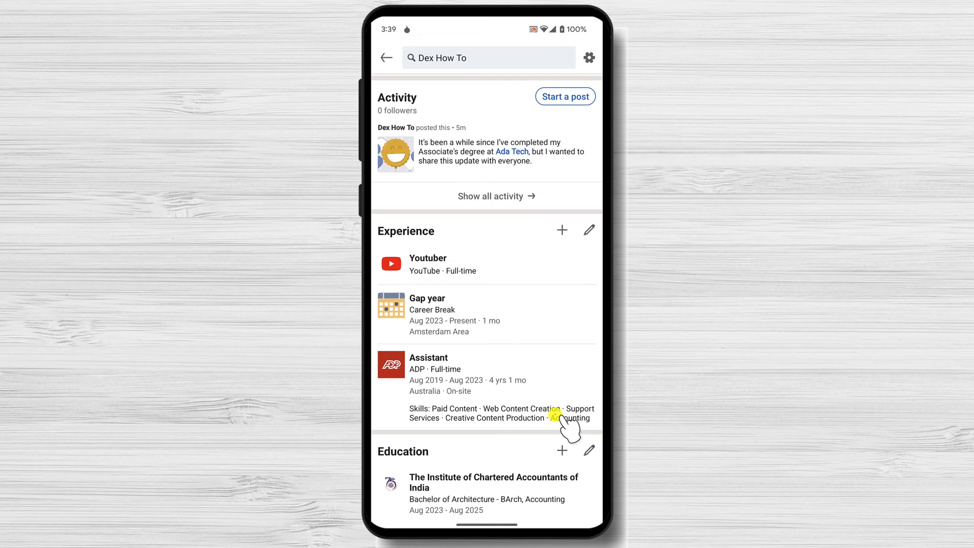
{"action": "scroll", "scroll_direction": "down", "scroll_amount": 3}
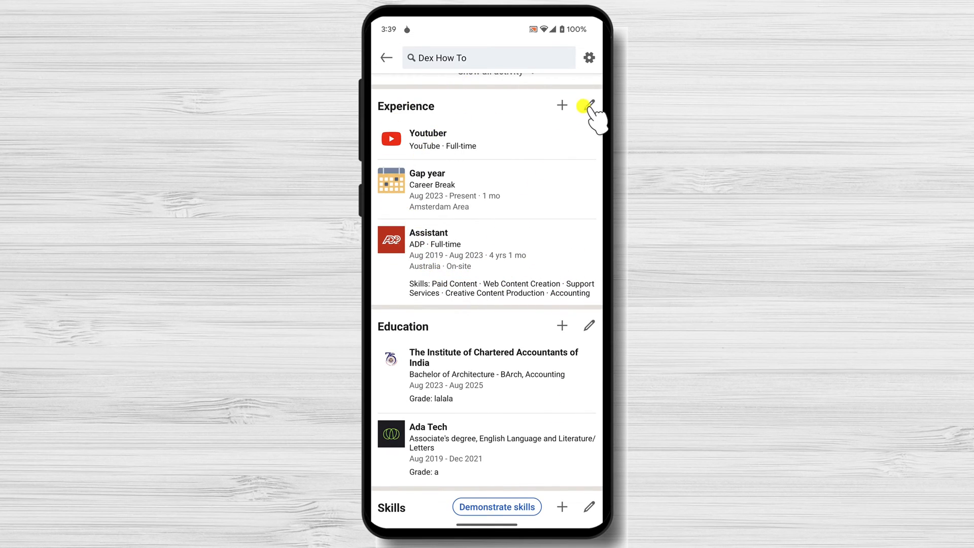
{"action": "left_click", "coordinate": [589, 104]}
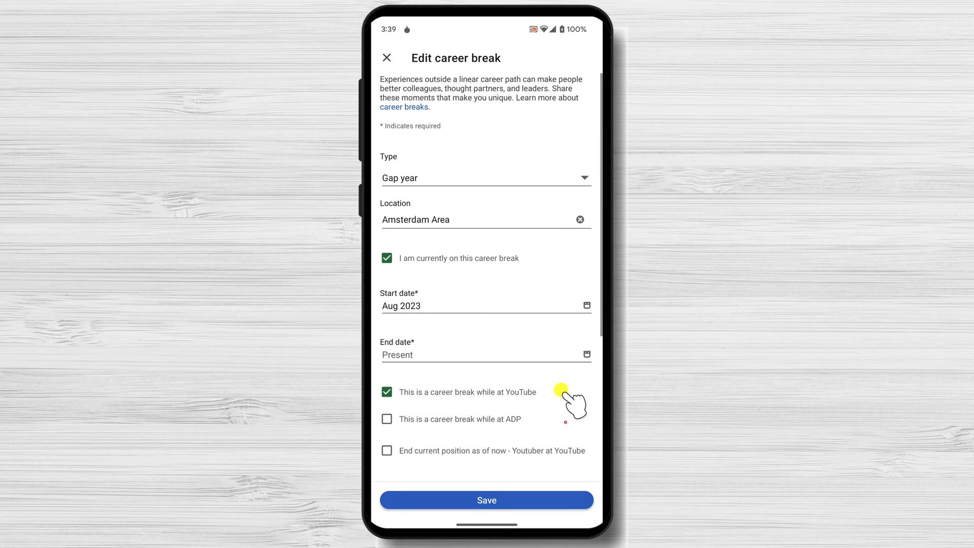
With Gap year removed, open the Assistant position at ADP and delete that experience.
{"action": "scroll", "scroll_direction": "down", "scroll_amount": 3}
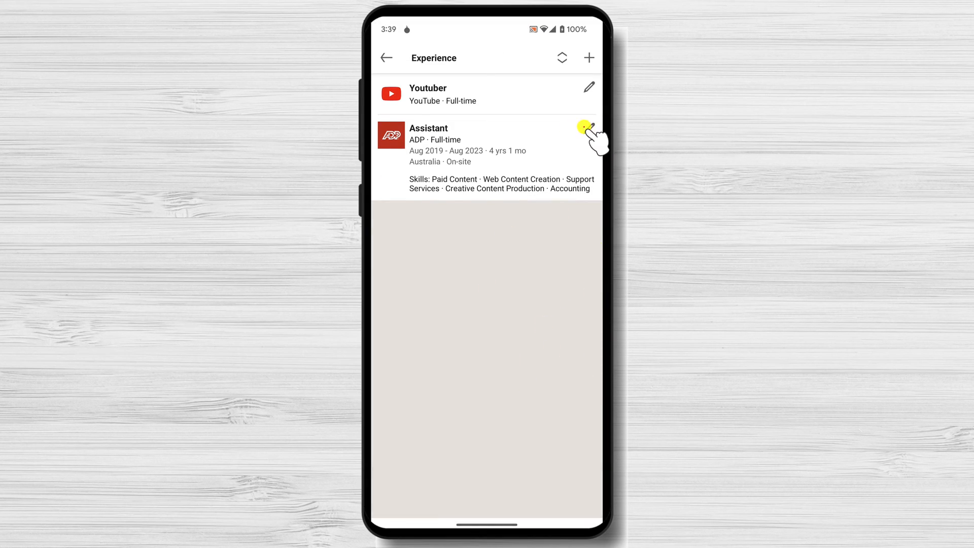
{"action": "left_click", "coordinate": [587, 122]}
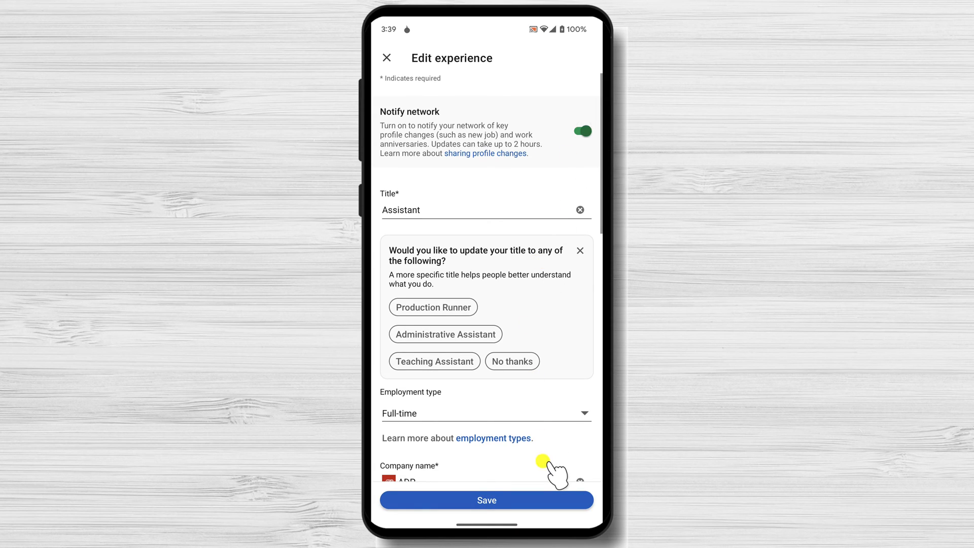
{"action": "scroll", "scroll_direction": "down", "scroll_amount": 3}
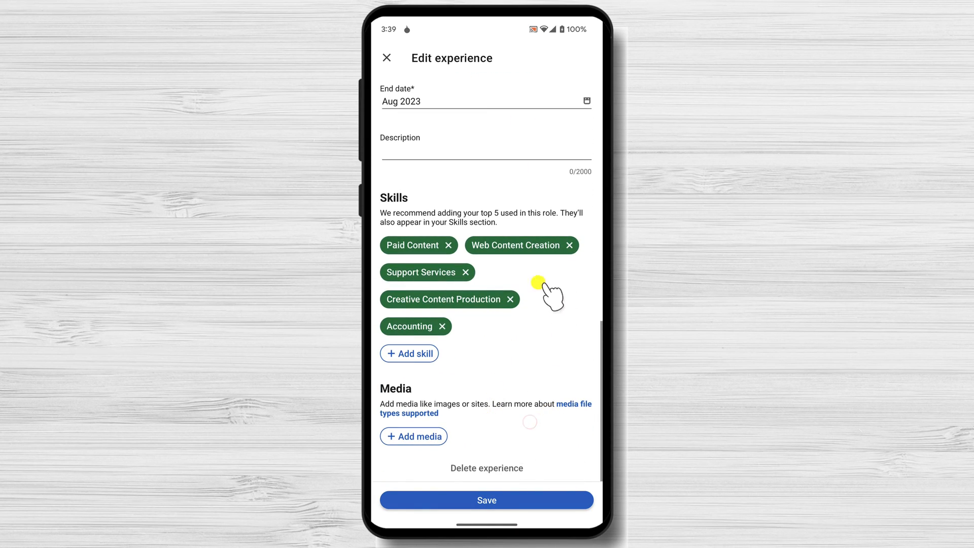
{"action": "mouse_move", "coordinate": [495, 478]}
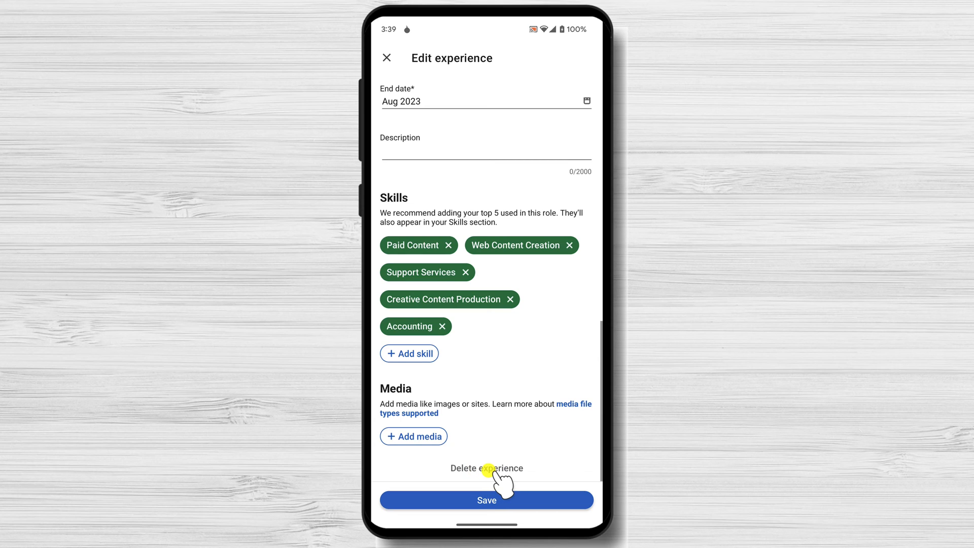
{"action": "left_click", "coordinate": [485, 467]}
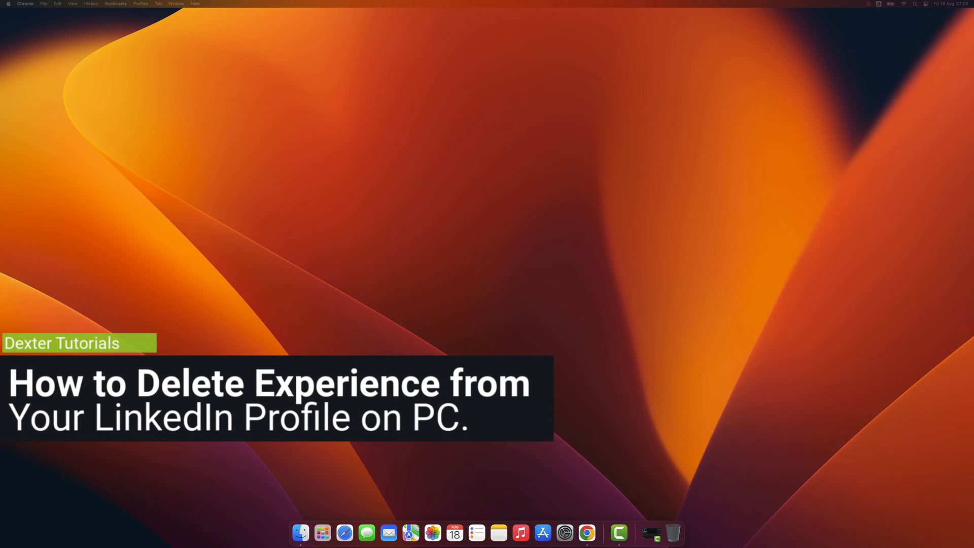
Open Chrome on the Mac and load the LinkedIn home feed.
{"action": "left_click", "coordinate": [767, 250]}
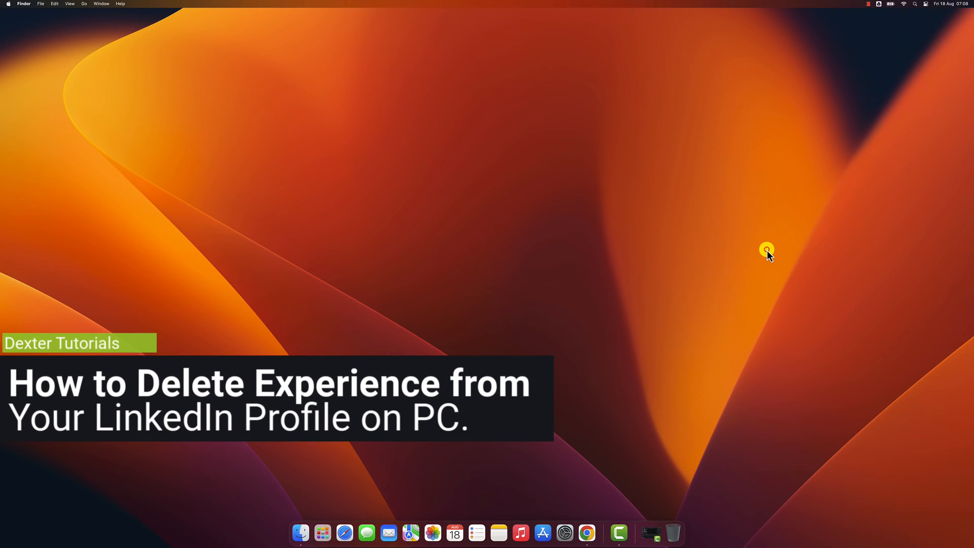
{"action": "left_click", "coordinate": [601, 533]}
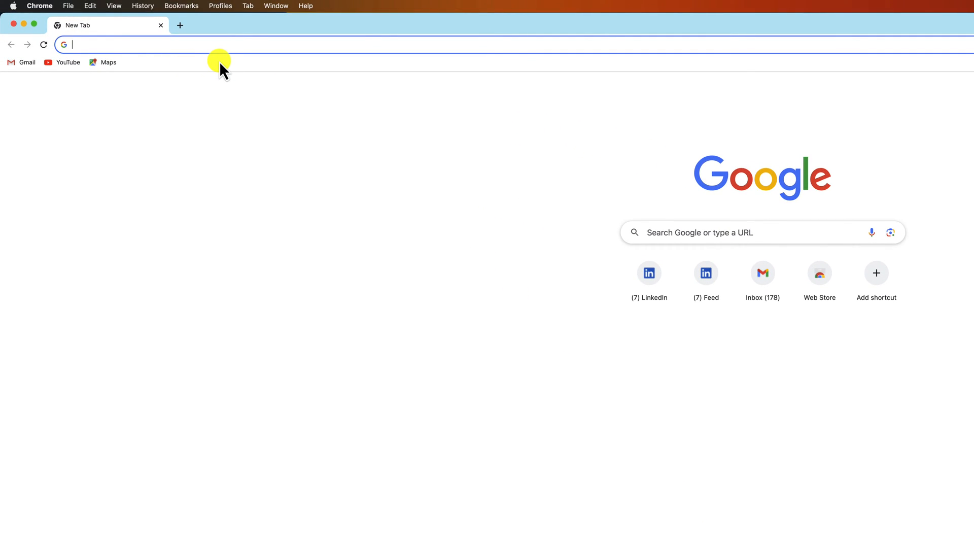
{"action": "left_click", "coordinate": [648, 273]}
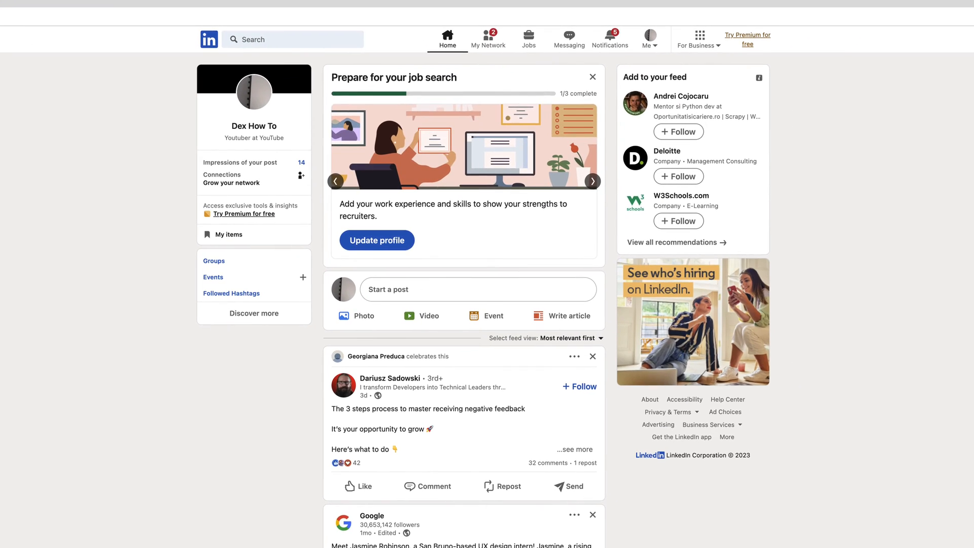
{"action": "mouse_move", "coordinate": [173, 163]}
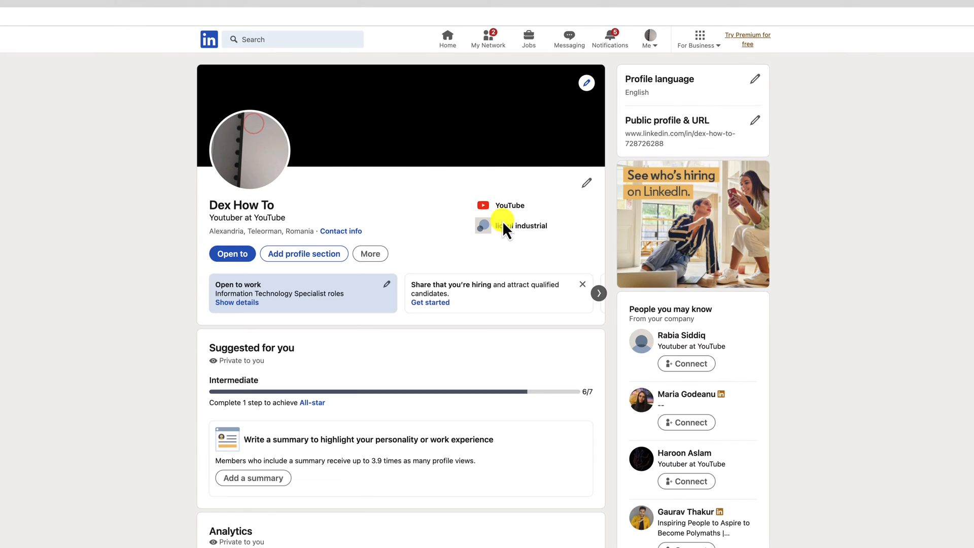
Scroll the web profile down to the Experience section with Youtuber, Google internship, Internship Trainee and Manager.
{"action": "scroll", "scroll_direction": "down", "scroll_amount": 3}
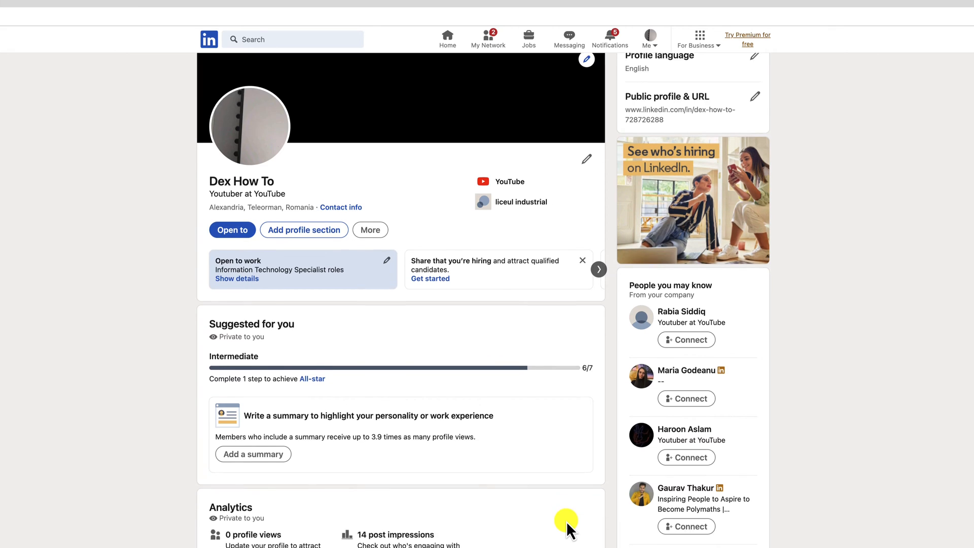
{"action": "scroll", "scroll_direction": "down", "scroll_amount": 3}
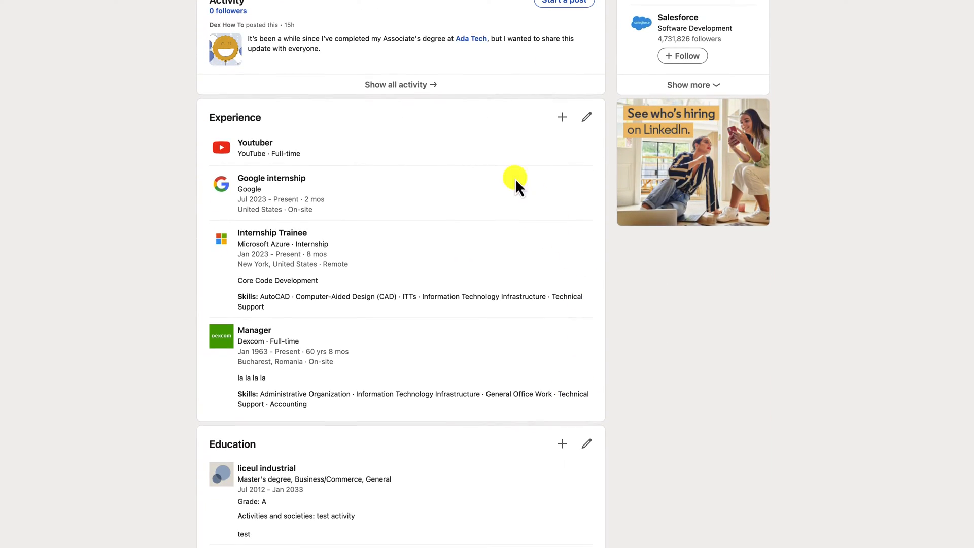
{"action": "scroll", "scroll_direction": "down", "scroll_amount": 3}
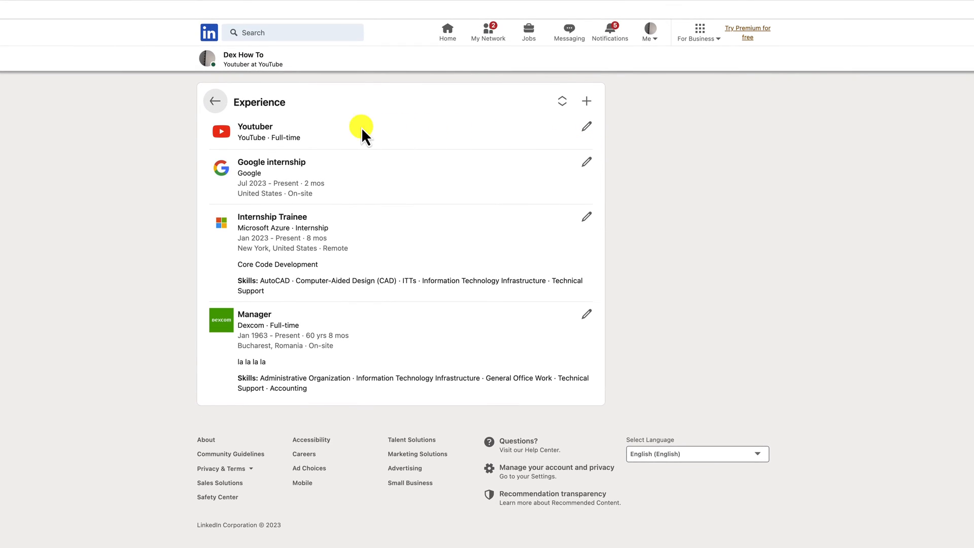
{"action": "mouse_move", "coordinate": [493, 458]}
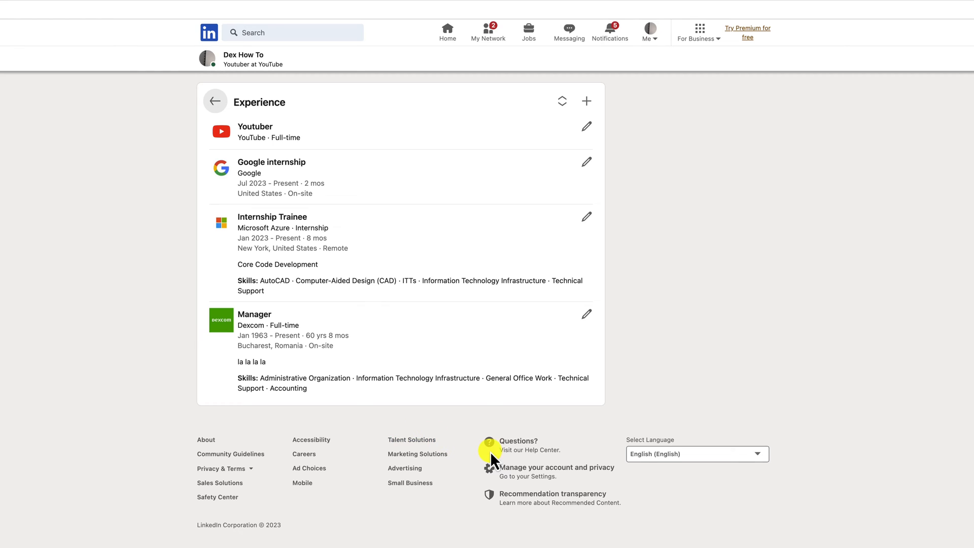
{"action": "mouse_move", "coordinate": [594, 316]}
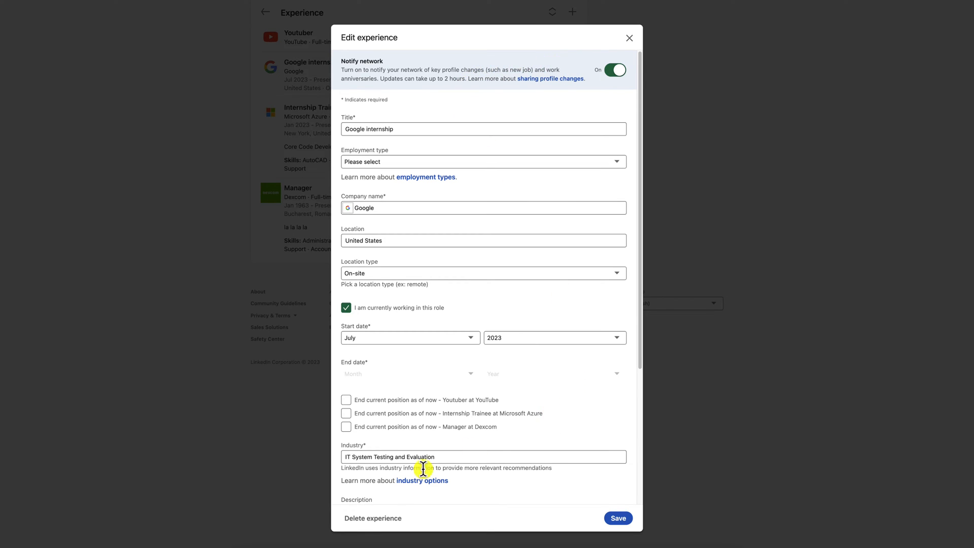
{"action": "mouse_move", "coordinate": [372, 521]}
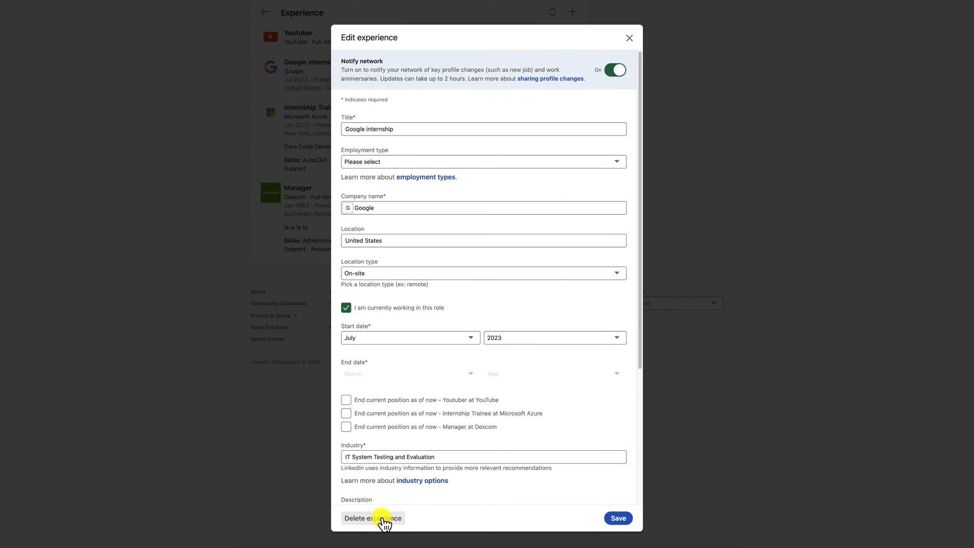
Delete the Google internship entry and confirm, leaving Youtuber, Internship Trainee and Manager.
{"action": "left_click", "coordinate": [372, 518]}
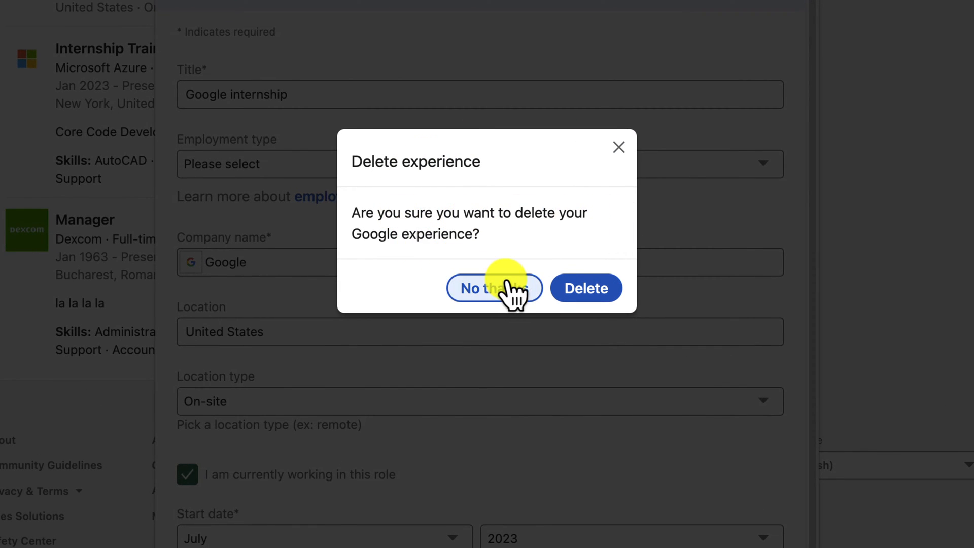
{"action": "left_click", "coordinate": [585, 287]}
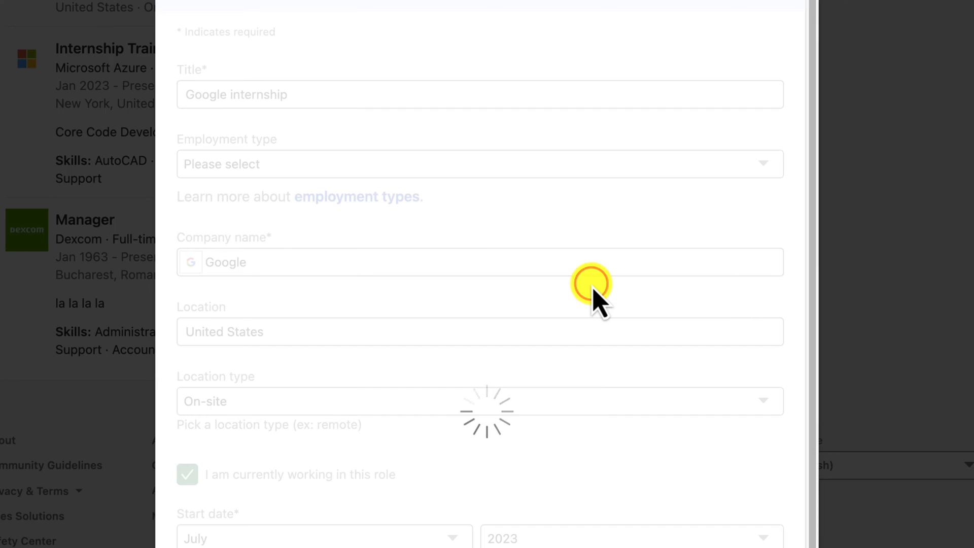
{"action": "left_click", "coordinate": [591, 283]}
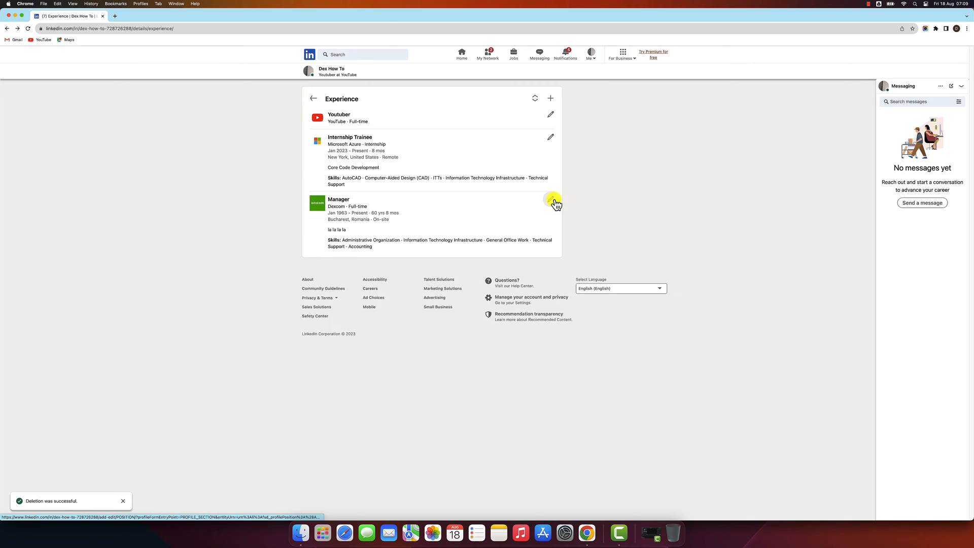
Delete the Manager role at Dexcom and confirm, leaving only Youtuber and Internship Trainee.
{"action": "left_click", "coordinate": [549, 202]}
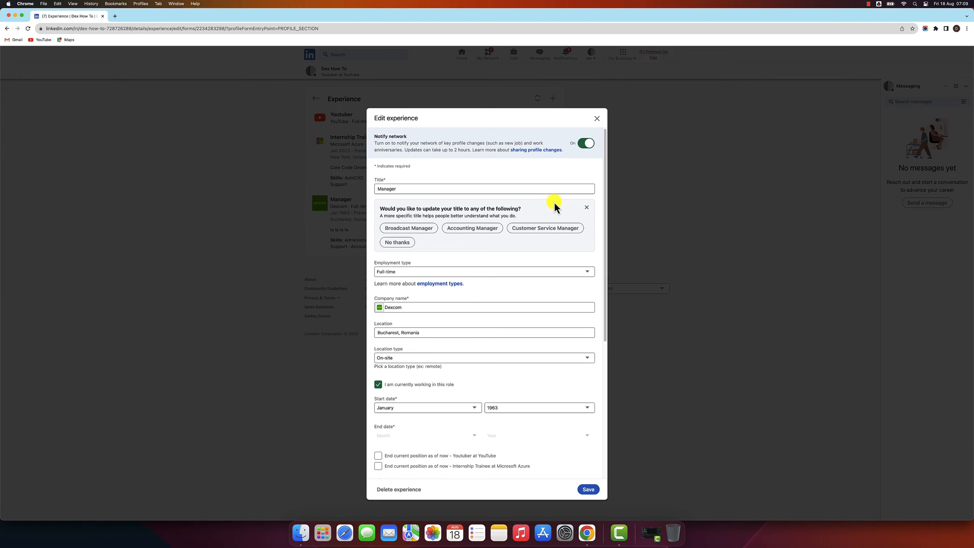
{"action": "left_click", "coordinate": [399, 488]}
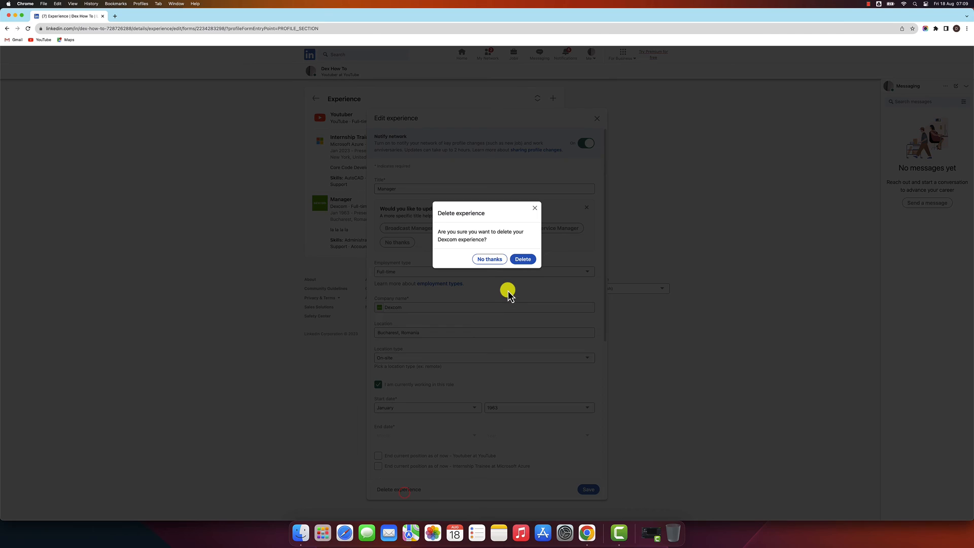
{"action": "left_click", "coordinate": [522, 258]}
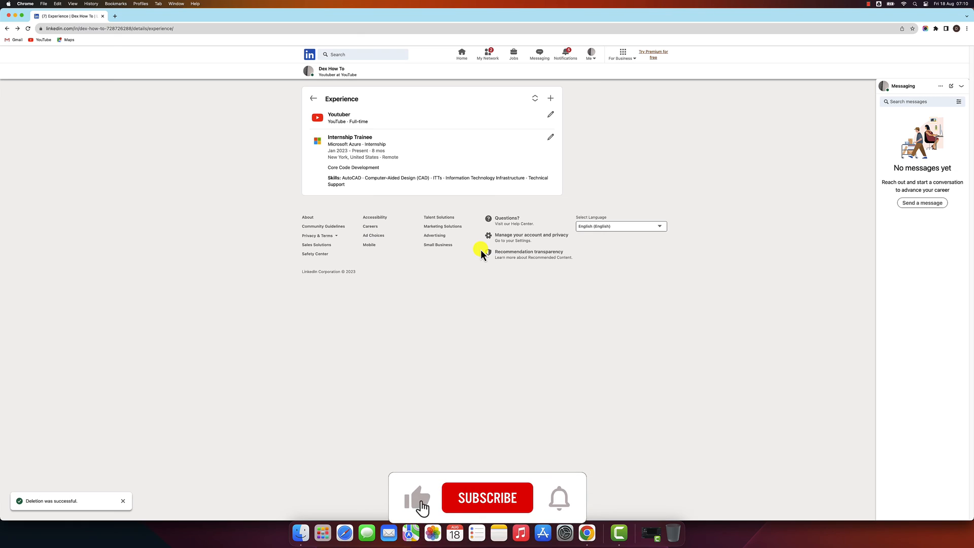
{"action": "left_click", "coordinate": [486, 497]}
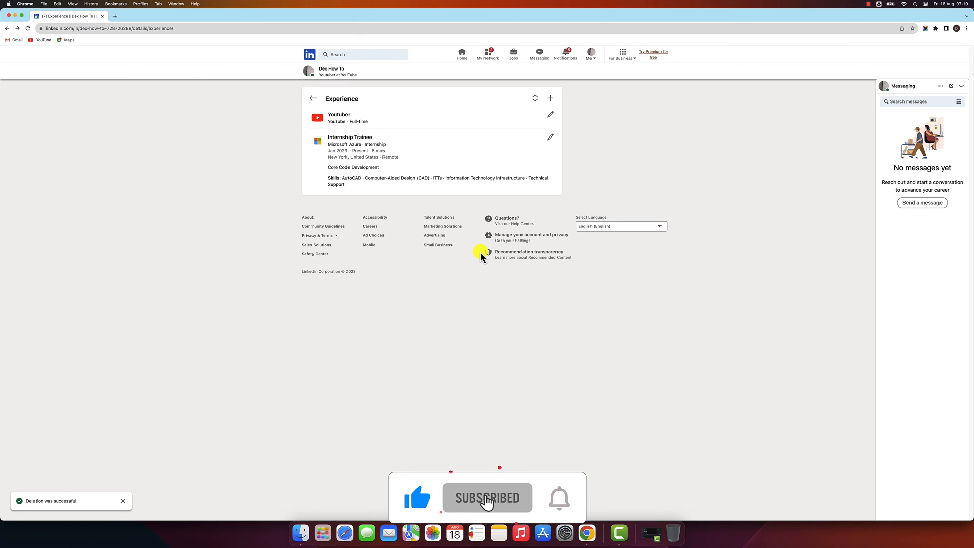